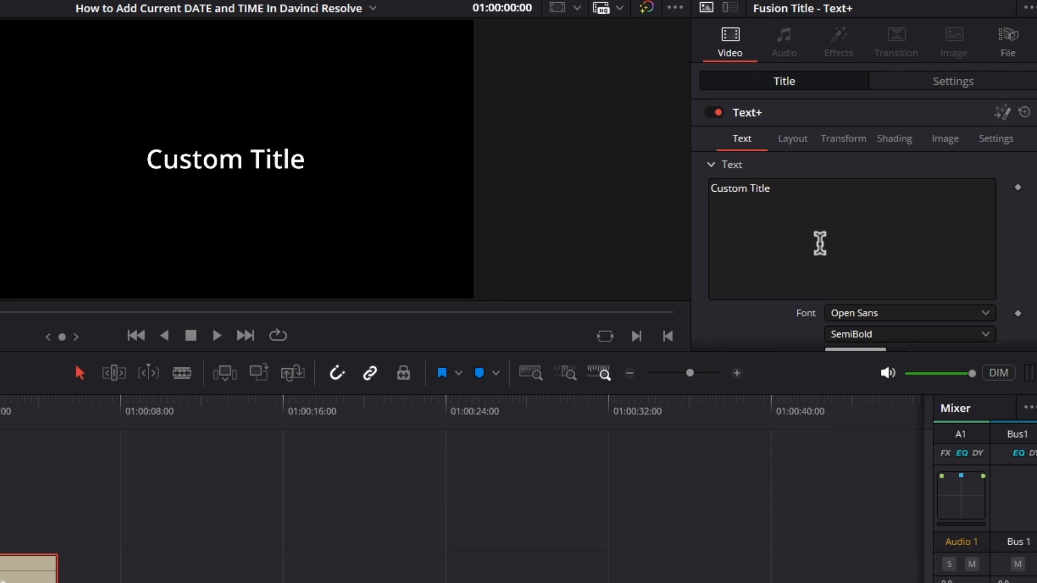
Show the text modifier menu for the 'Custom Title' Text+ field
right_click(820, 244)
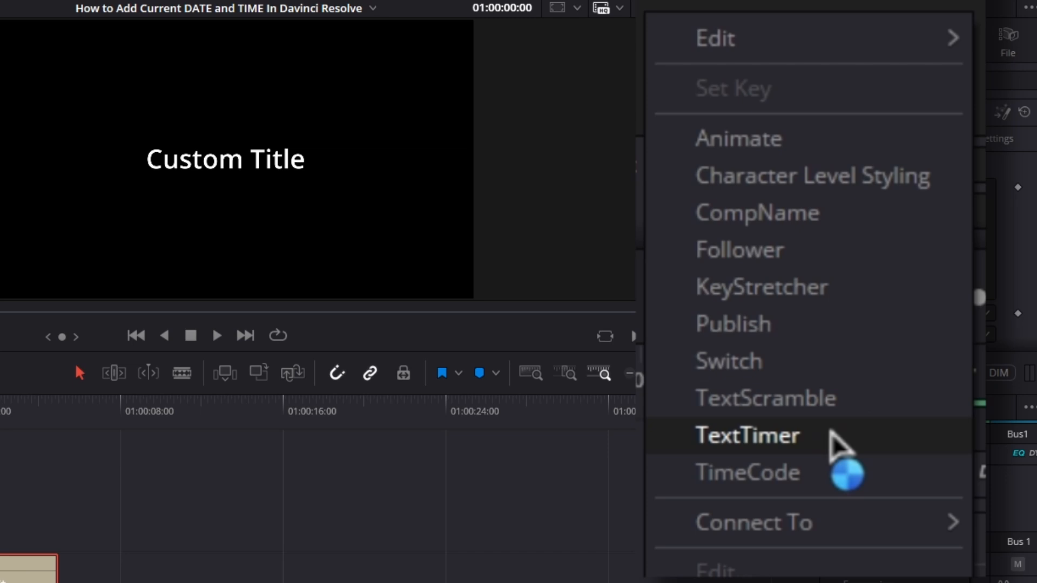
Apply the TextTimer modifier so the title reads 00:01:00 in bold white
left_click(747, 436)
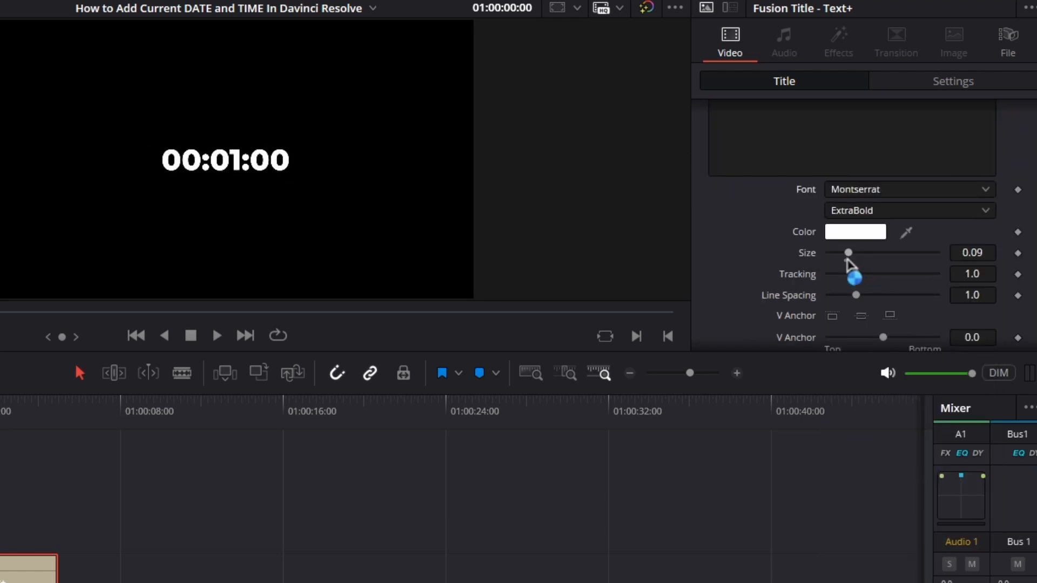
scroll("down", 3)
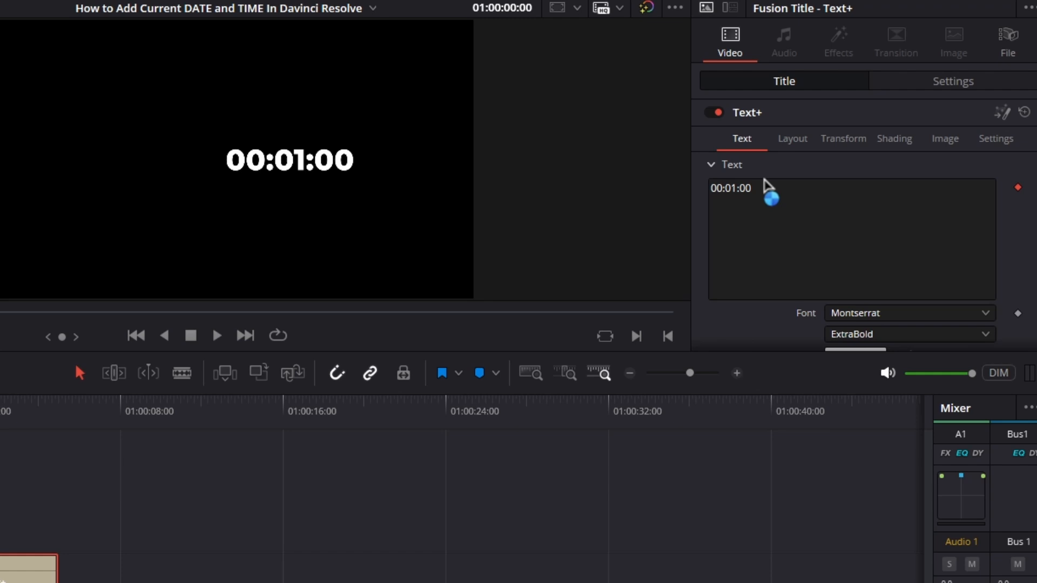
Set the title's Layout Center X to 0.077, shifting it left
left_click(792, 138)
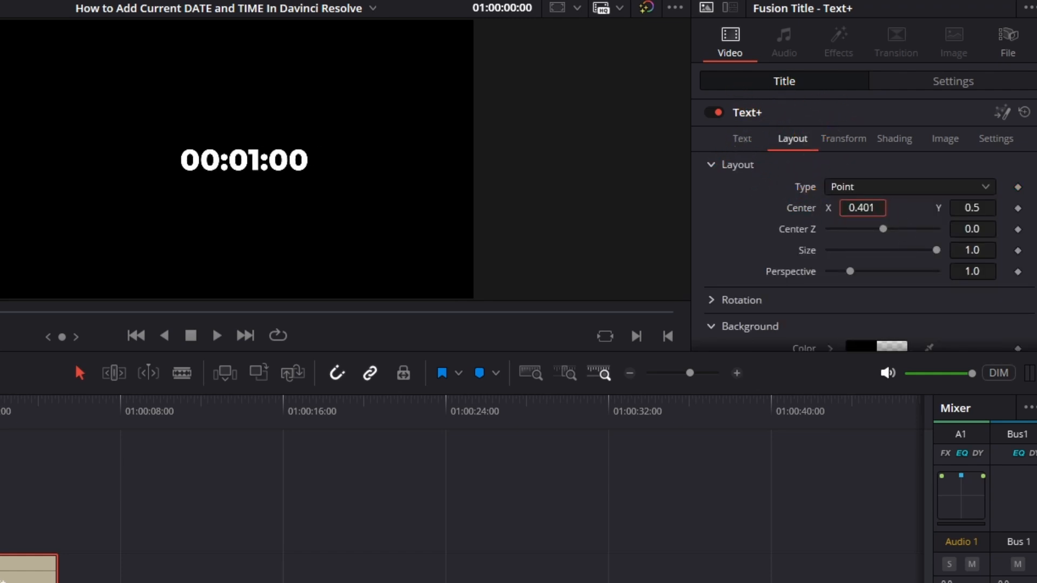
type("0.077")
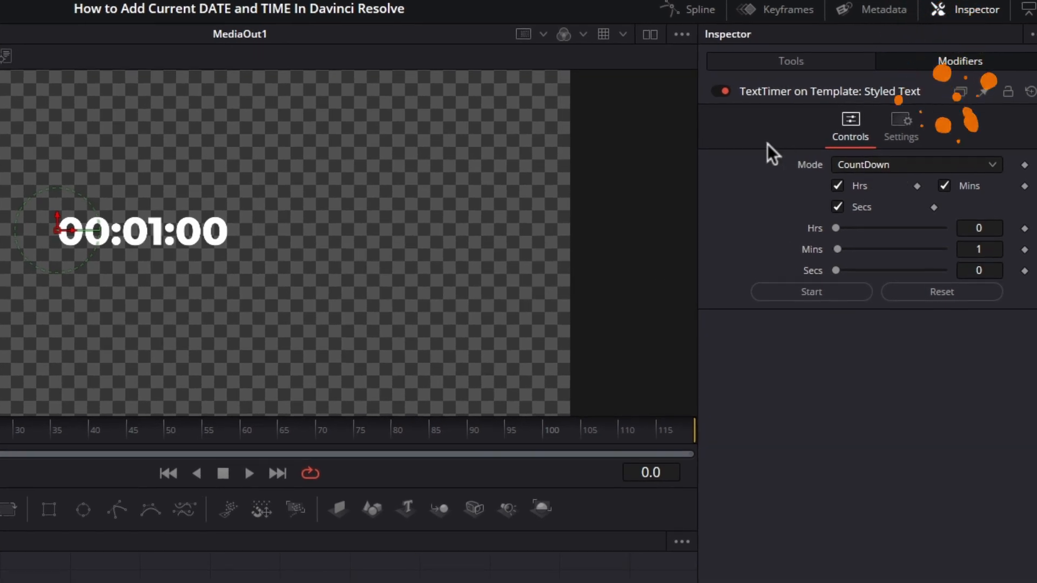
mouse_move(966, 67)
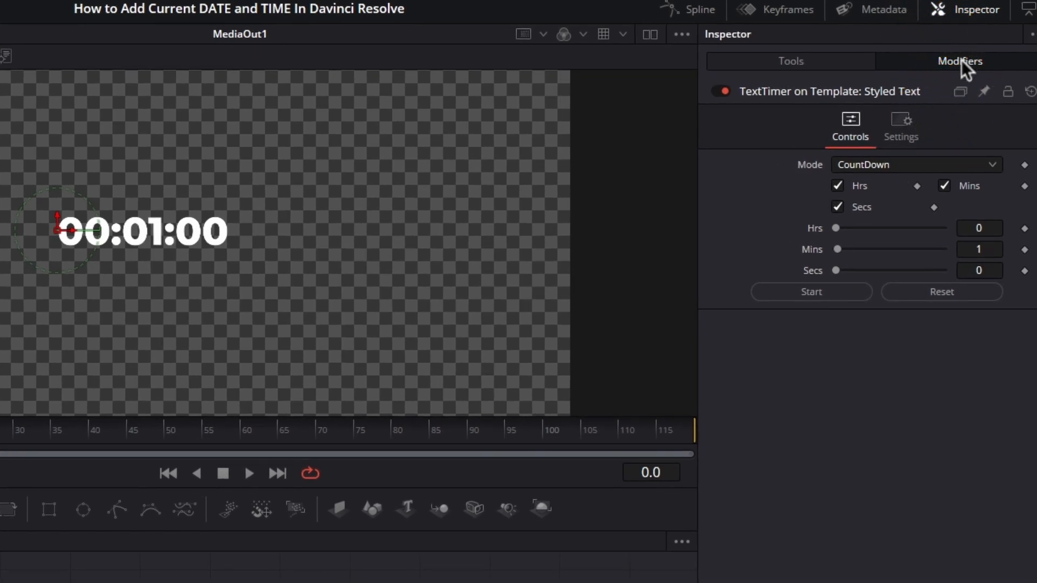
Change the TextTimer Mode to Clock to display the current date and time
left_click(915, 164)
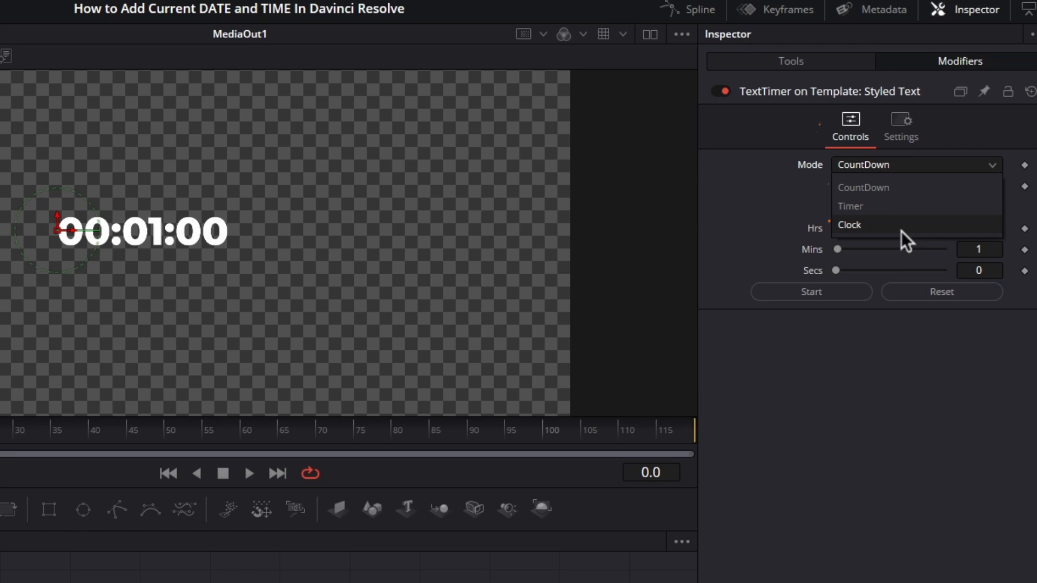
left_click(848, 225)
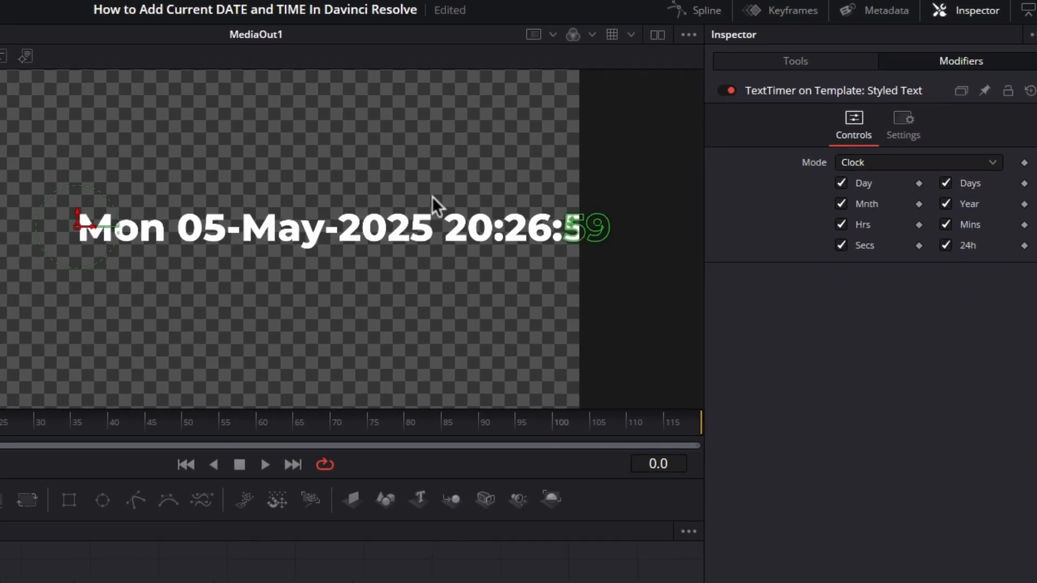